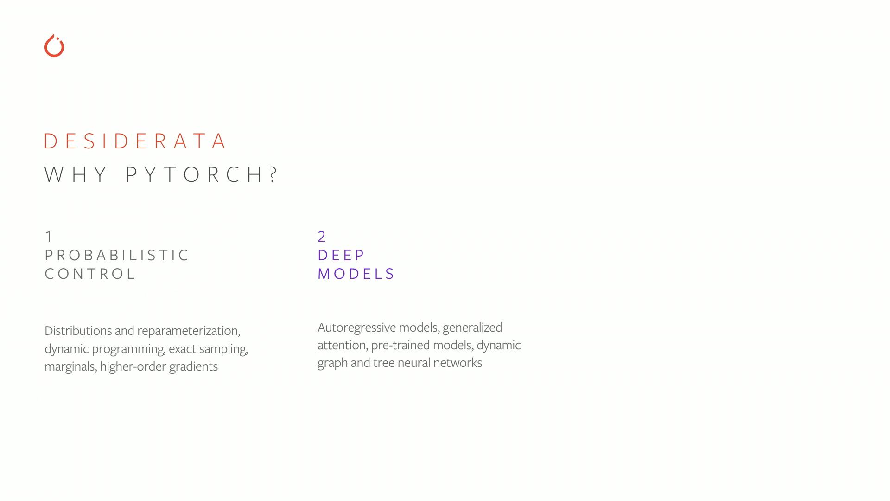
{"action": "key", "text": "right"}
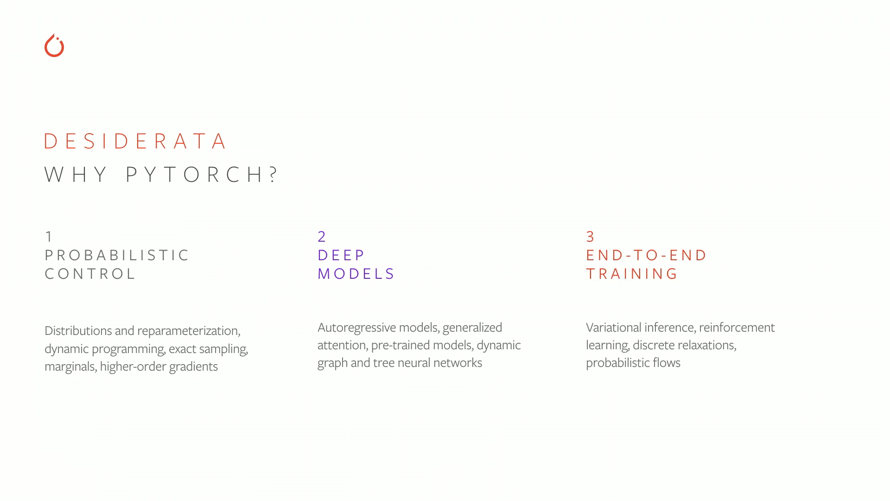